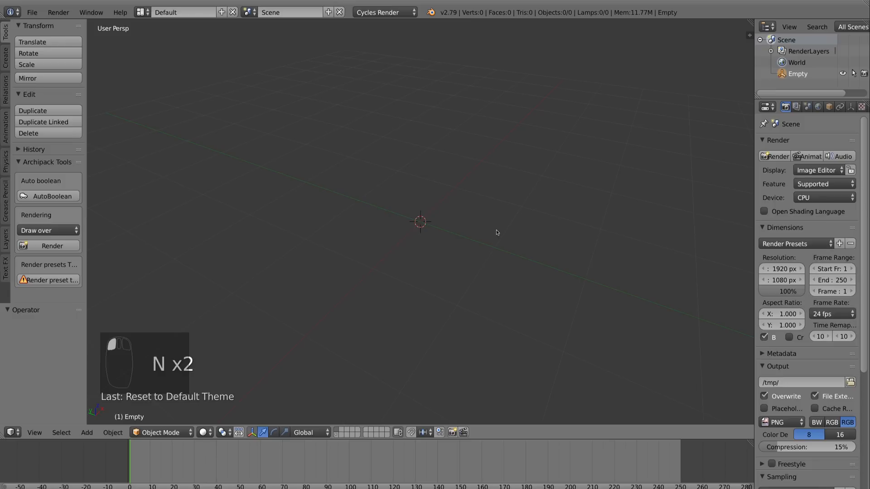
{"action": "mouse_move", "coordinate": [508, 219]}
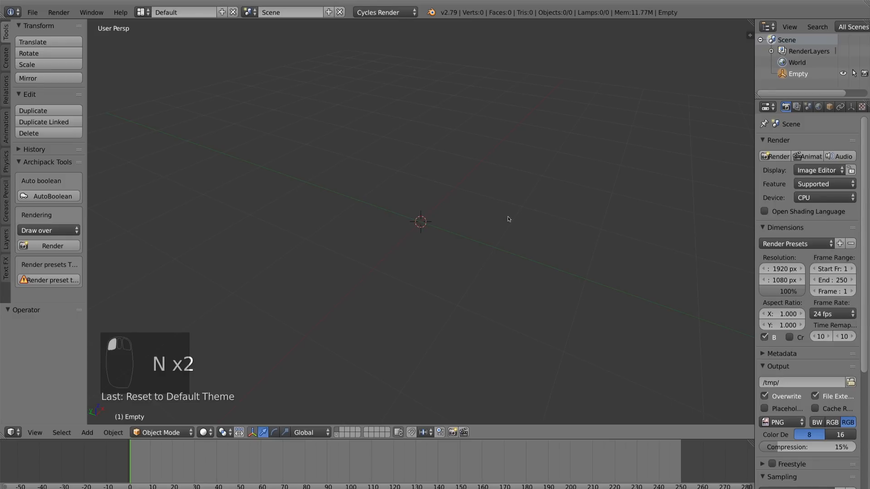
Add textmeow.jpeg as a viewport background image from the N panel's Background Images
{"action": "key", "text": "N"}
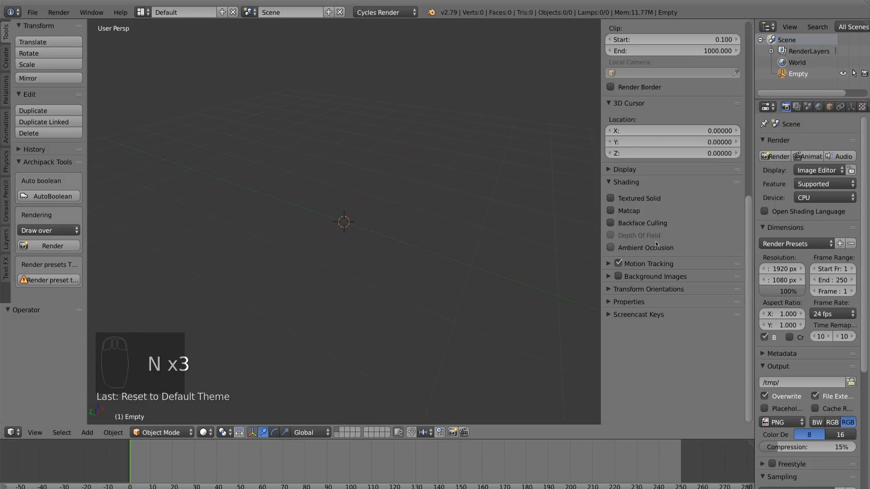
{"action": "left_click", "coordinate": [655, 276]}
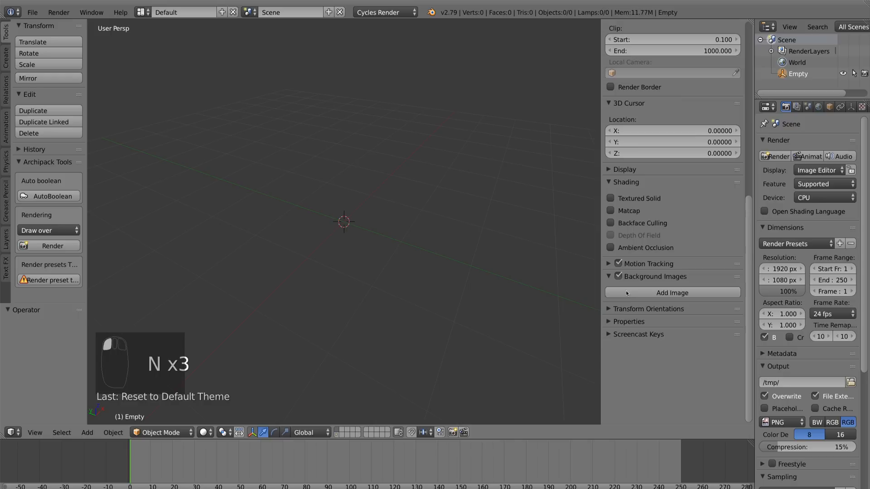
{"action": "left_click", "coordinate": [671, 293]}
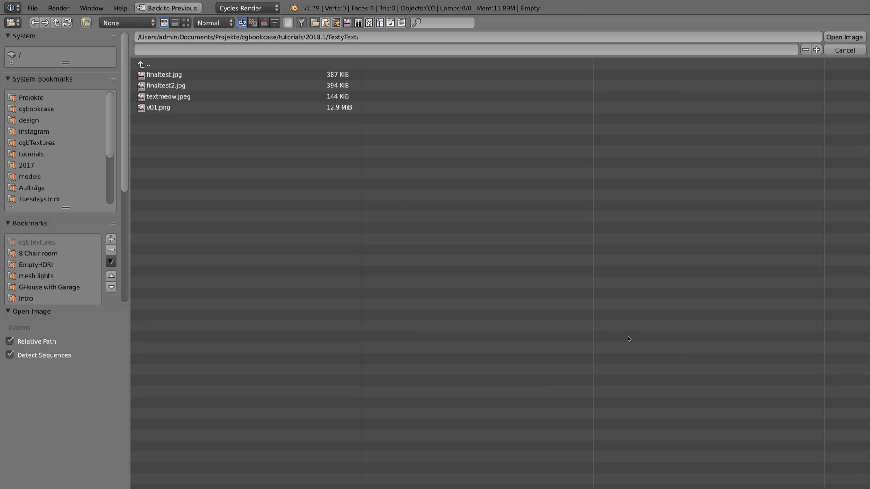
{"action": "left_click", "coordinate": [178, 22]}
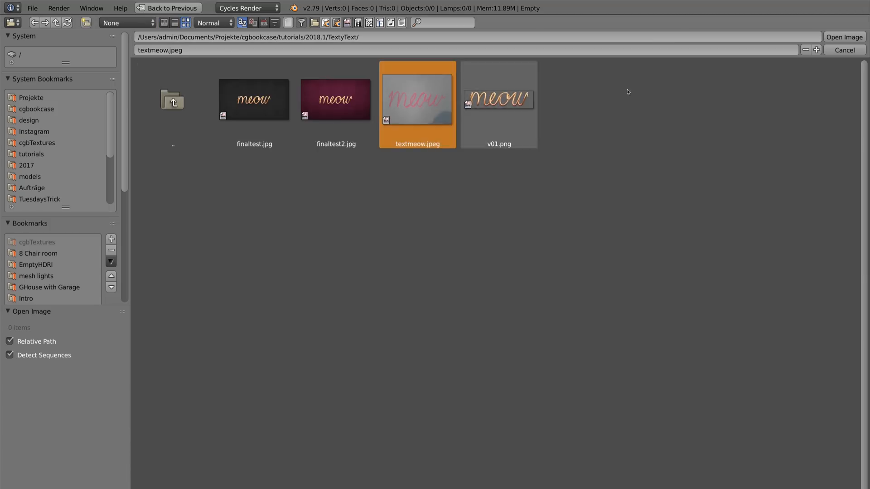
{"action": "left_click", "coordinate": [846, 37]}
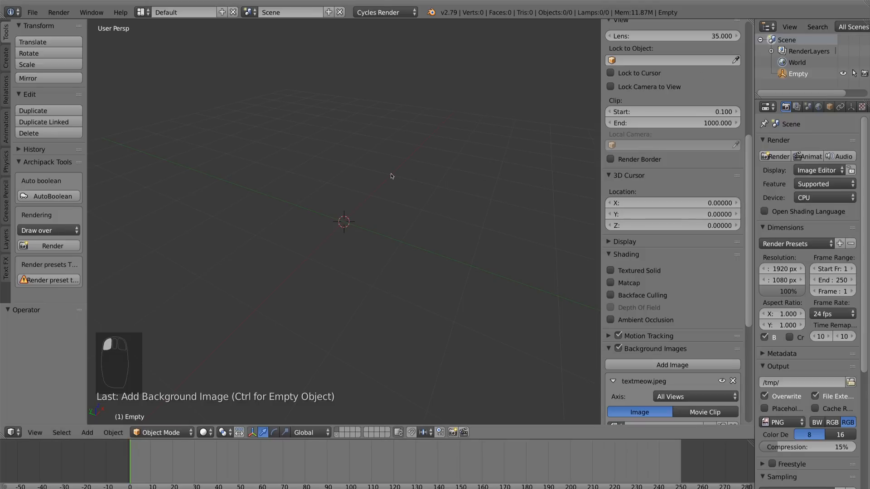
{"action": "mouse_move", "coordinate": [399, 174]}
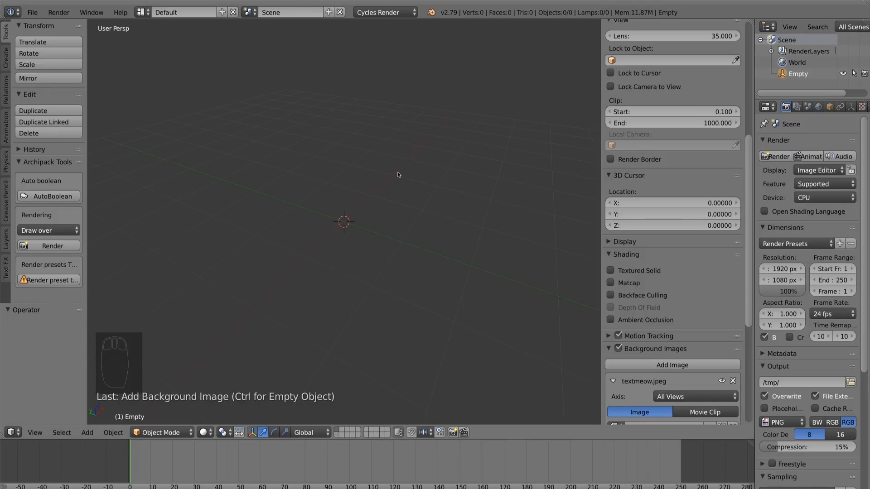
In Front Ortho view, add a Bezier curve and rotate it 90° on X
{"action": "key", "text": "KP_1"}
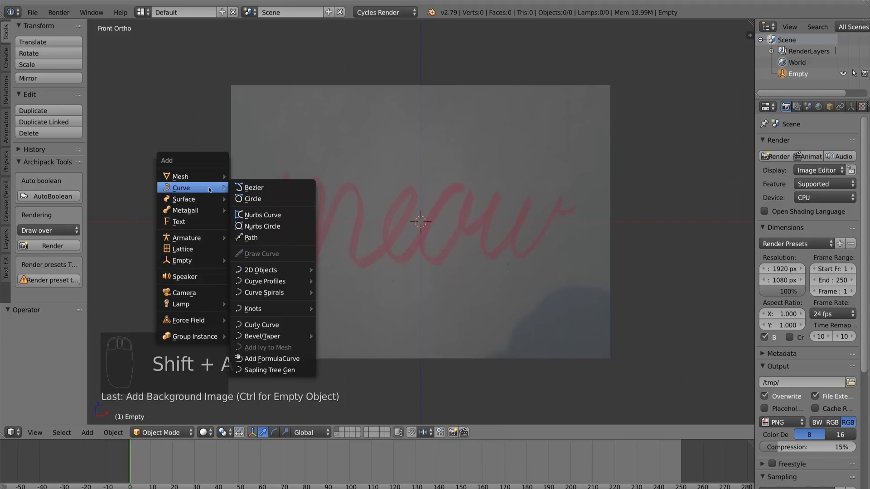
{"action": "left_click", "coordinate": [255, 187]}
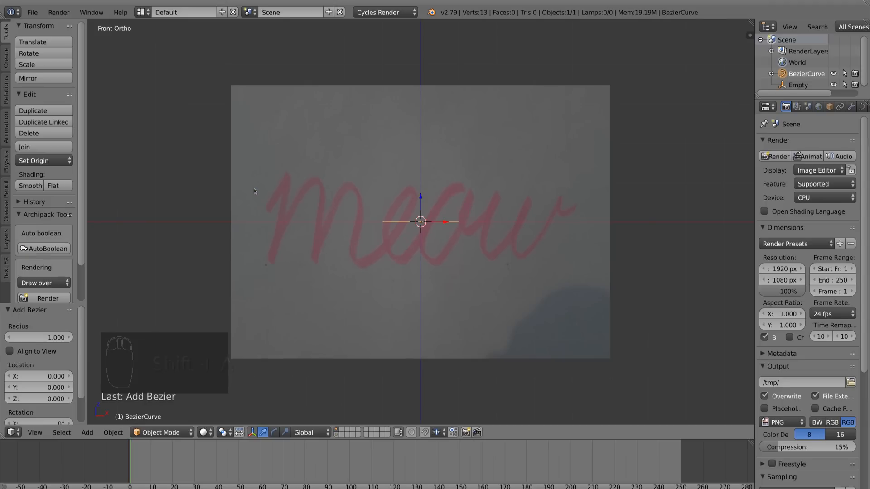
{"action": "key", "text": "r"}
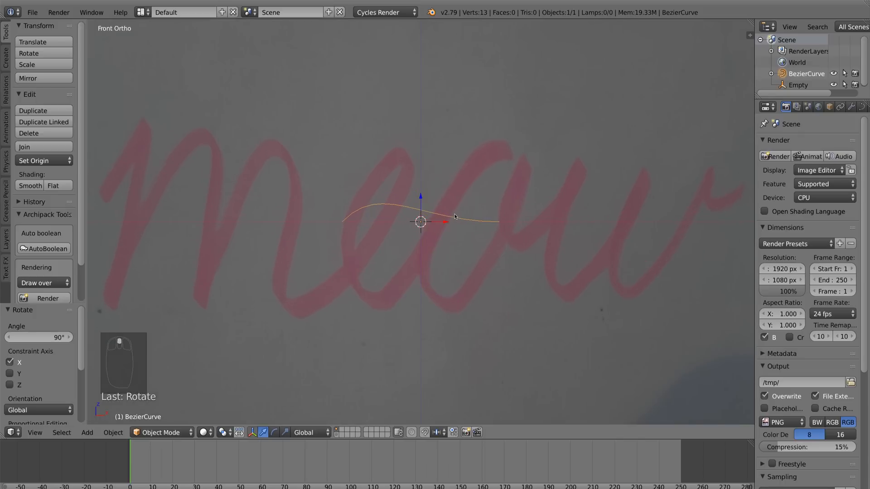
In Edit Mode, move the first curve point and scale its handles onto the m's upstroke
{"action": "key", "text": "Tab"}
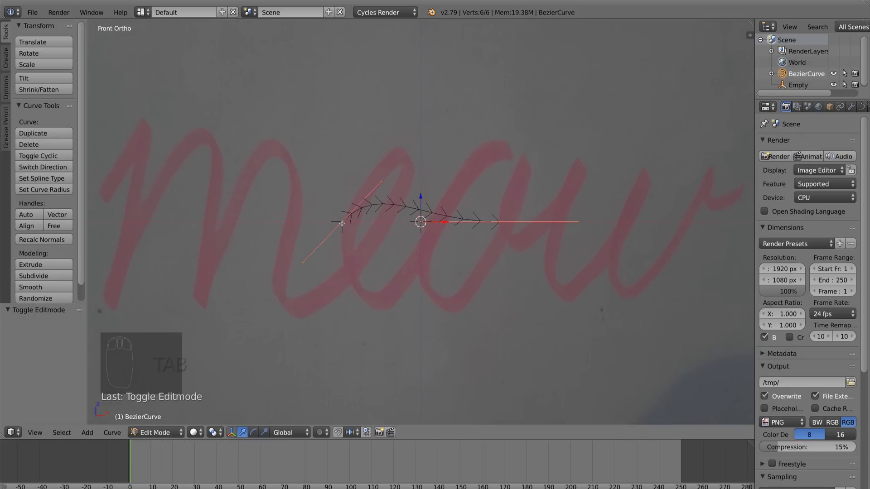
{"action": "key", "text": "g"}
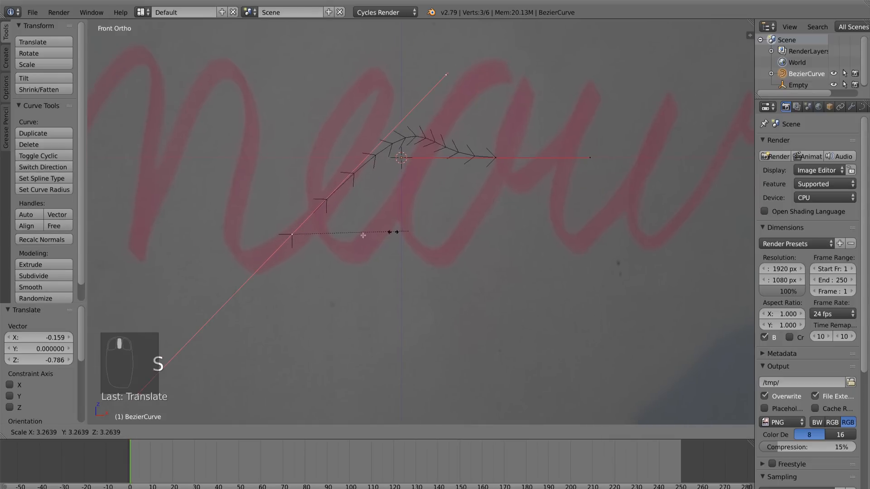
{"action": "key", "text": "R"}
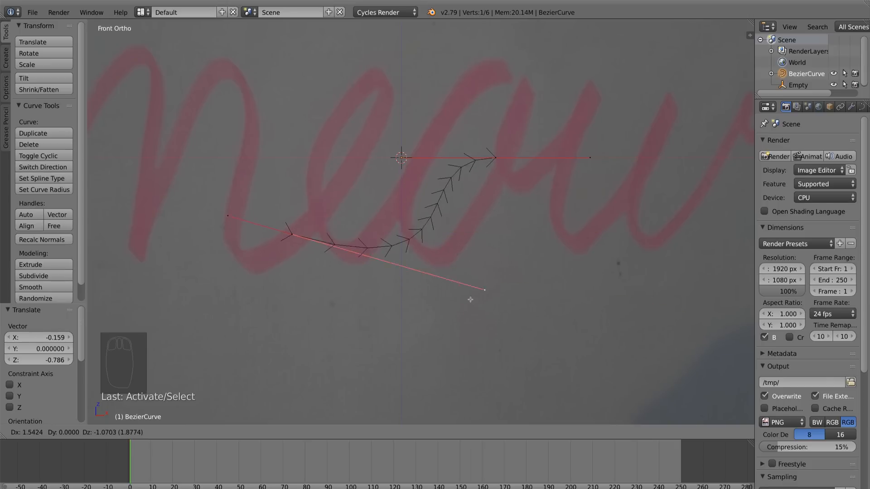
{"action": "key", "text": "Tab"}
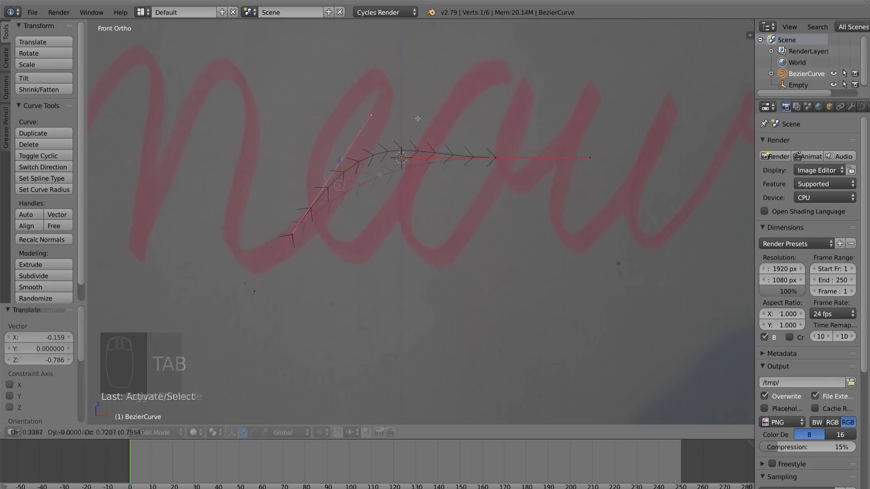
{"action": "key", "text": "Tab"}
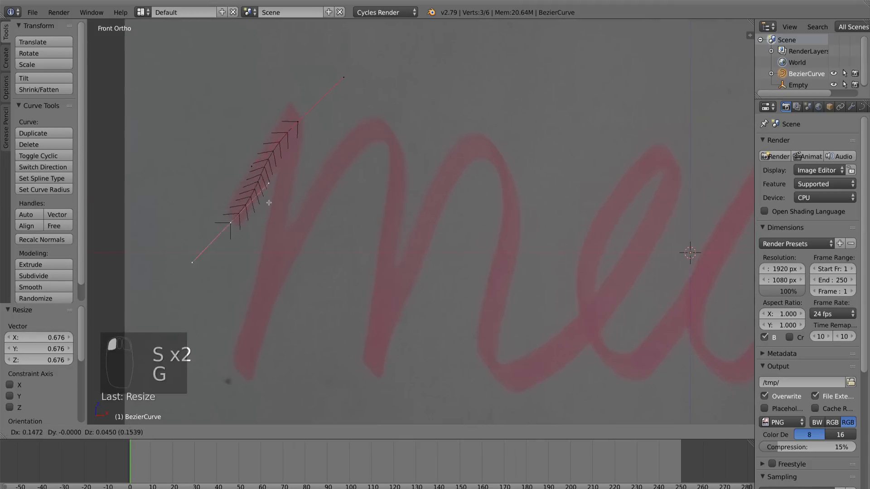
Extrude points along the full meow, dissolve surplus vertices, and refine the handles
{"action": "key", "text": "E"}
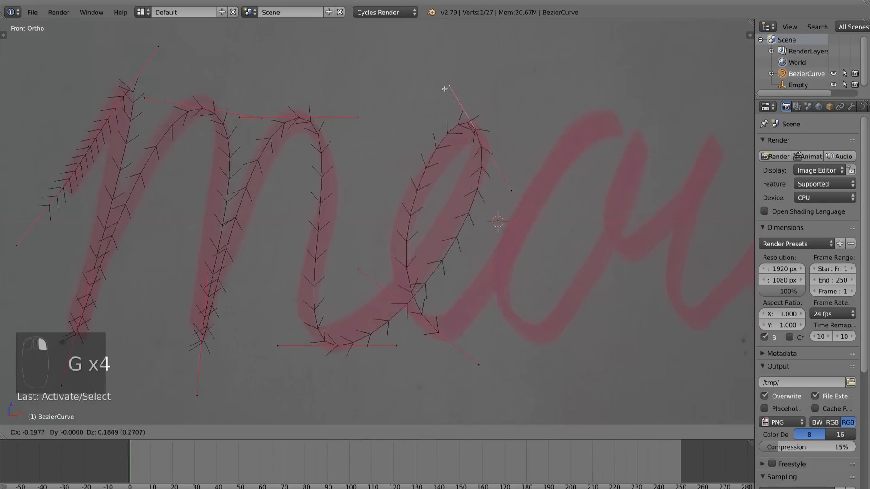
{"action": "key", "text": "r"}
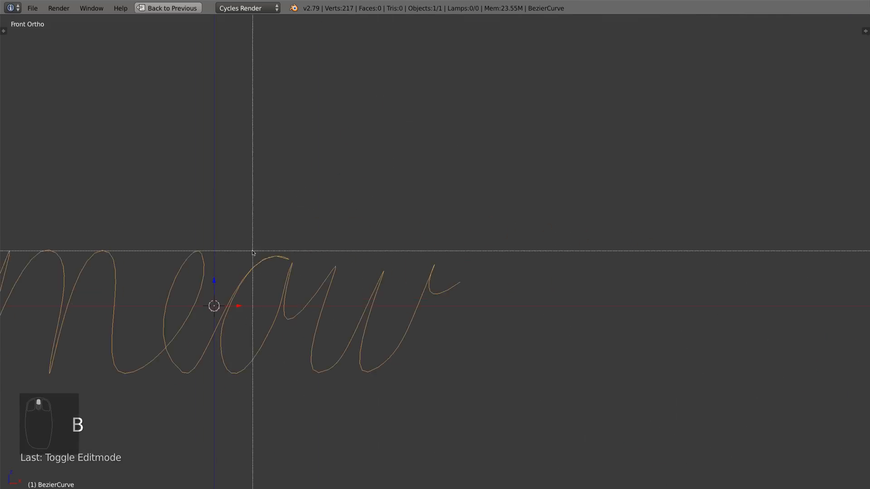
{"action": "key", "text": "Tab"}
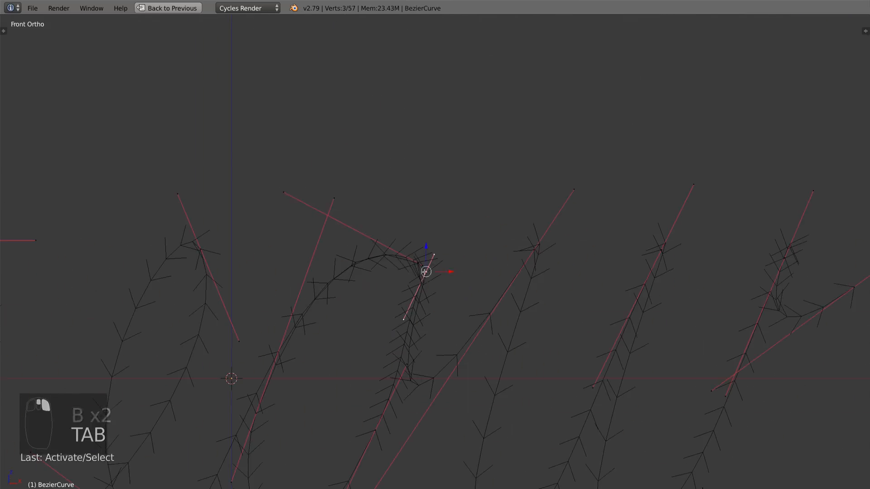
{"action": "key", "text": "h"}
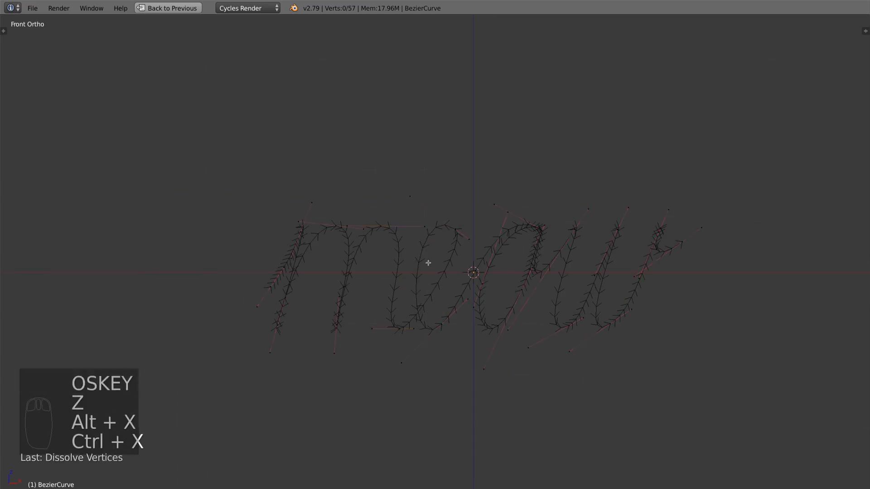
{"action": "key", "text": "Tab"}
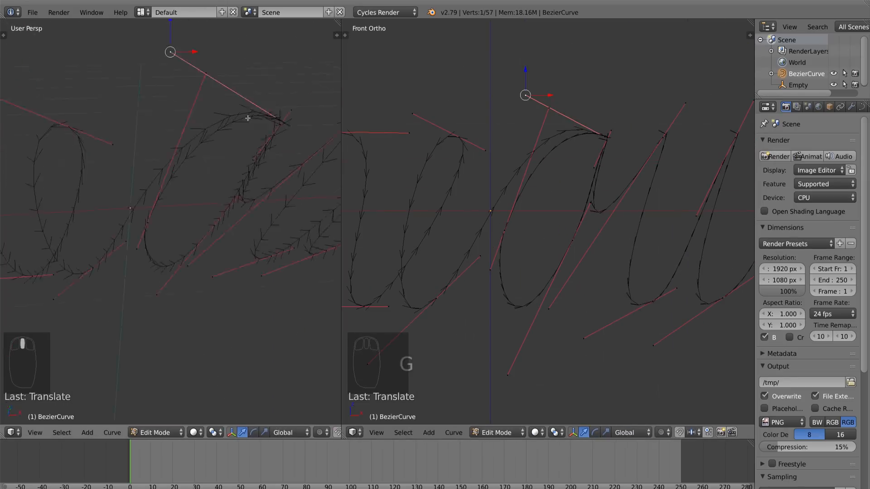
{"action": "key", "text": "Tab"}
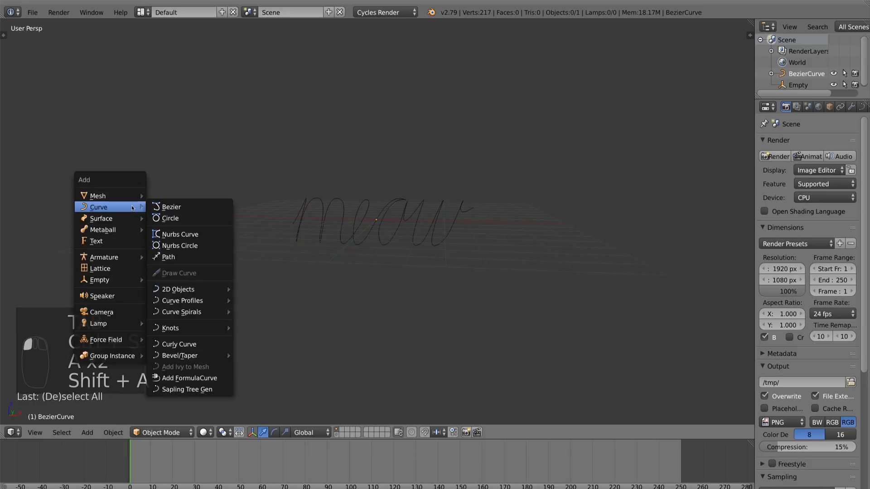
Add a Bezier circle and set it as the meow curve's Bevel Object
{"action": "left_click", "coordinate": [170, 219]}
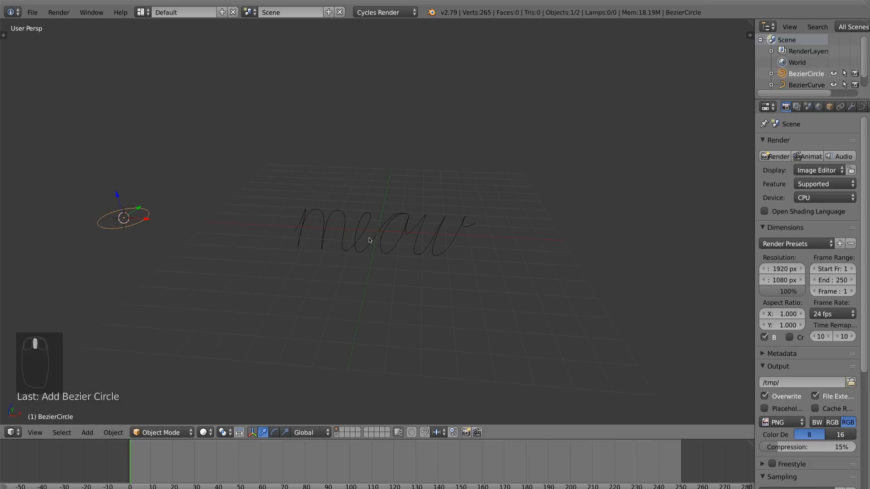
{"action": "left_click", "coordinate": [370, 242]}
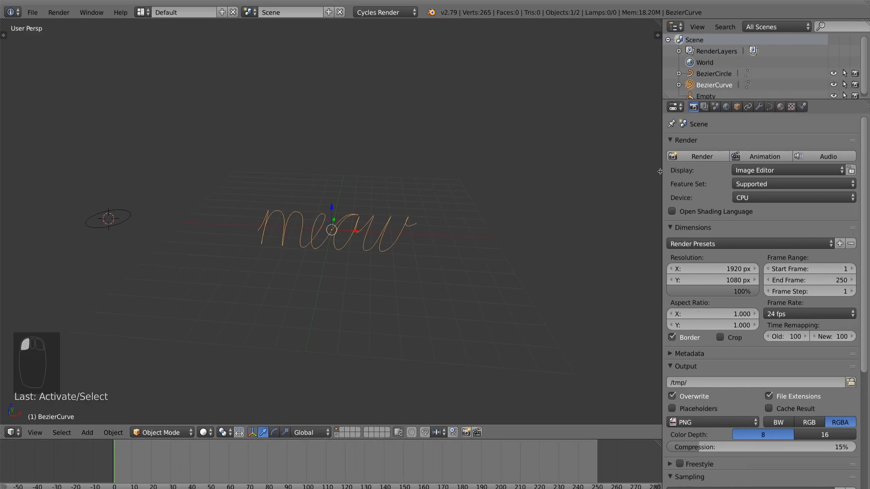
{"action": "left_click", "coordinate": [767, 108]}
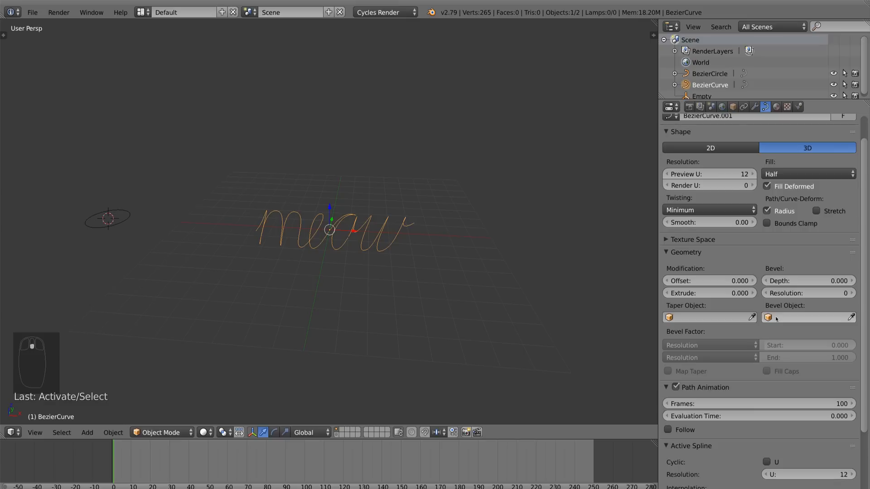
{"action": "left_click", "coordinate": [804, 318]}
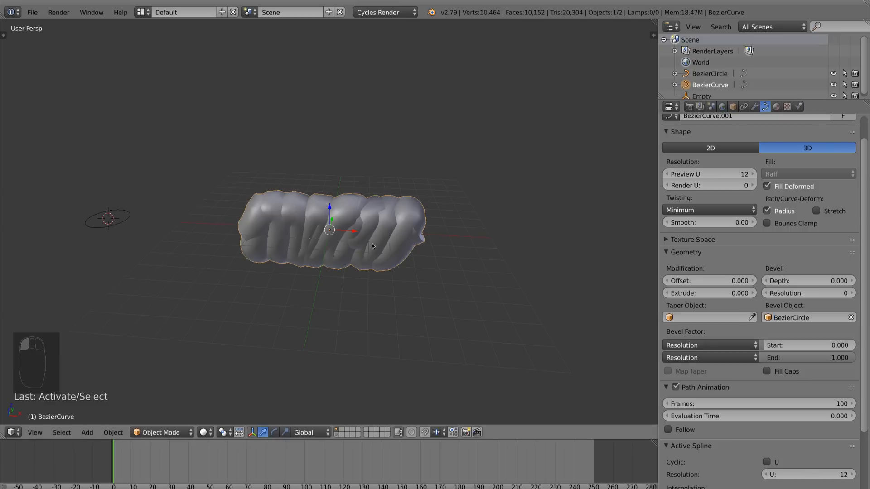
{"action": "mouse_move", "coordinate": [356, 240]}
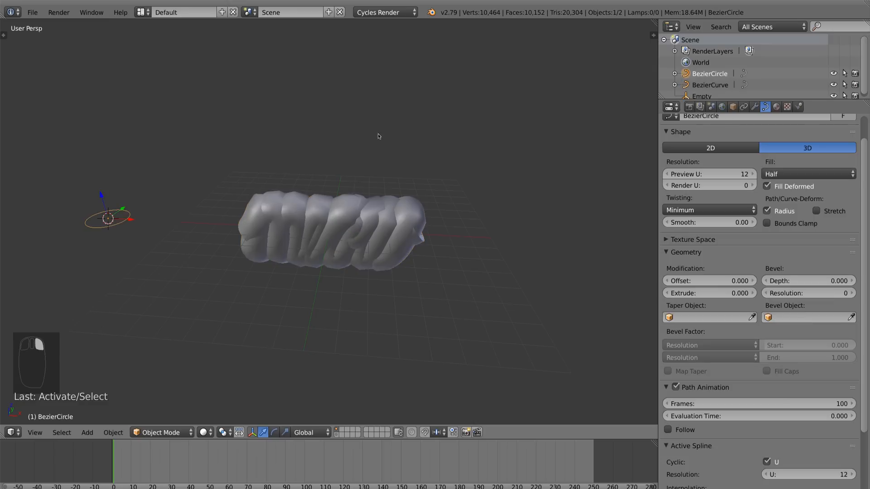
Shrink the BezierCircle profile and set Preview U and Render U resolution to 32
{"action": "key", "text": "s"}
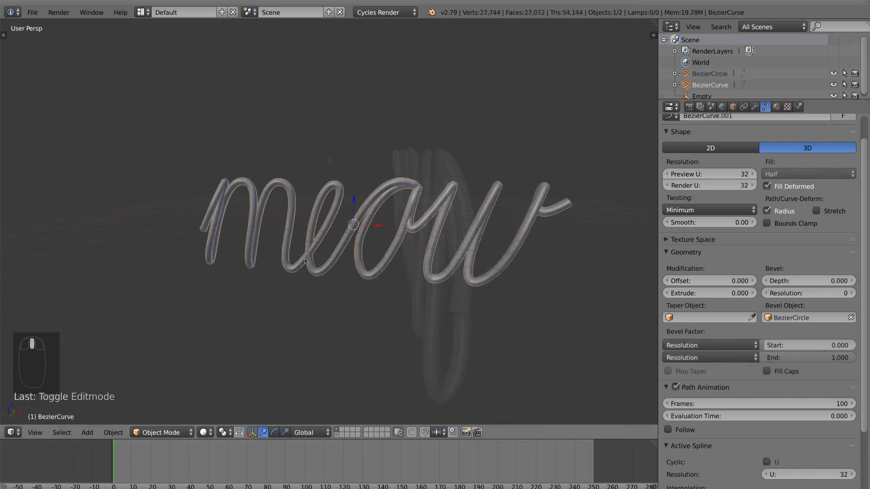
{"action": "key", "text": "Tab"}
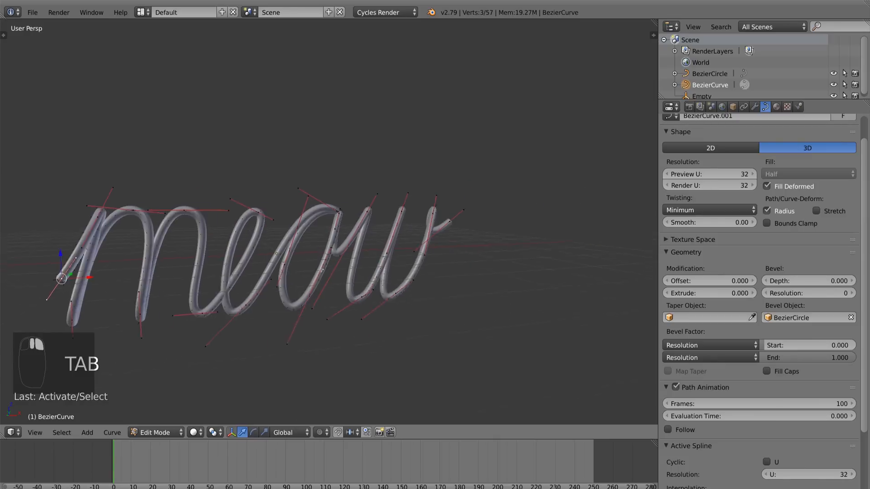
{"action": "key", "text": "N"}
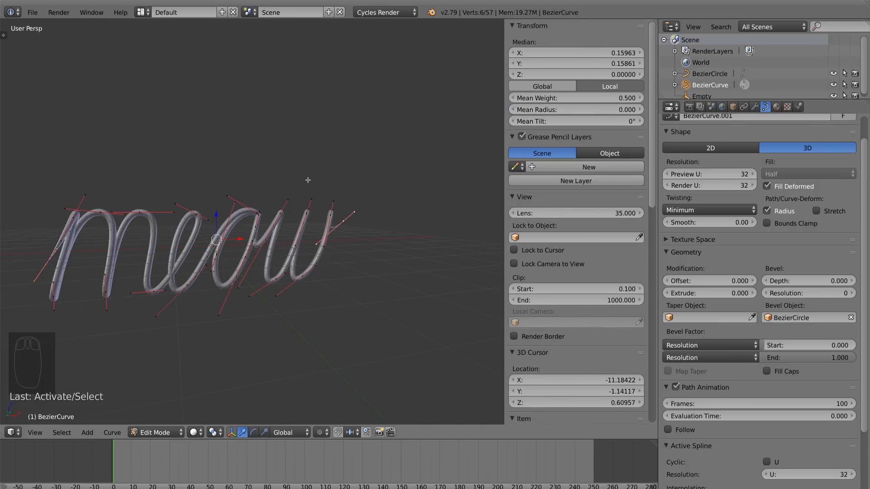
{"action": "key", "text": "Tab"}
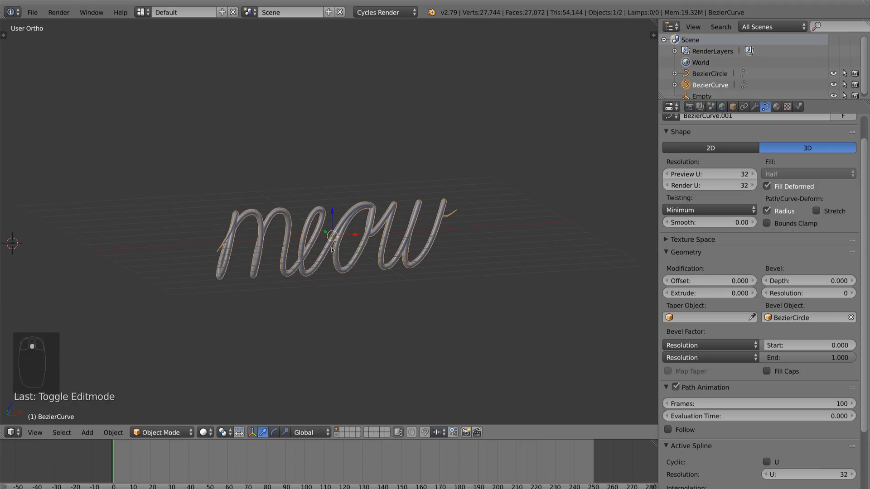
Add a camera, rotate it toward the meow lettering, and set a 100 mm focal length
{"action": "key", "text": "shift+a"}
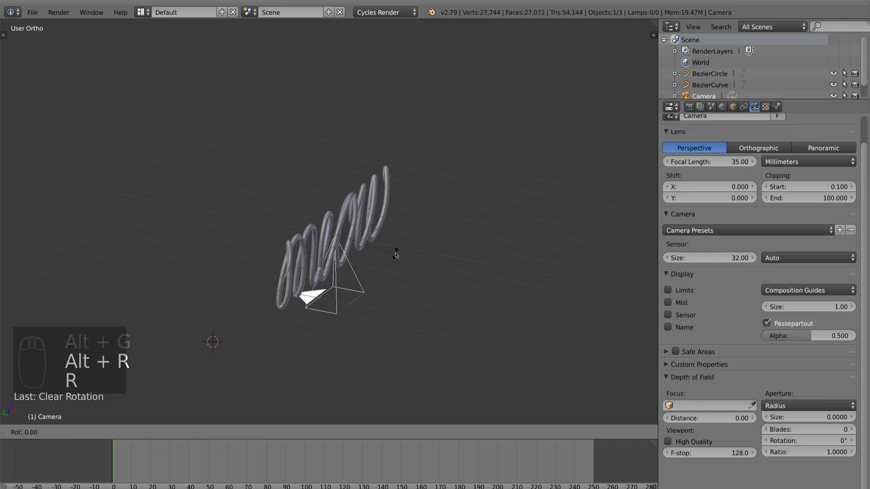
{"action": "key", "text": "R"}
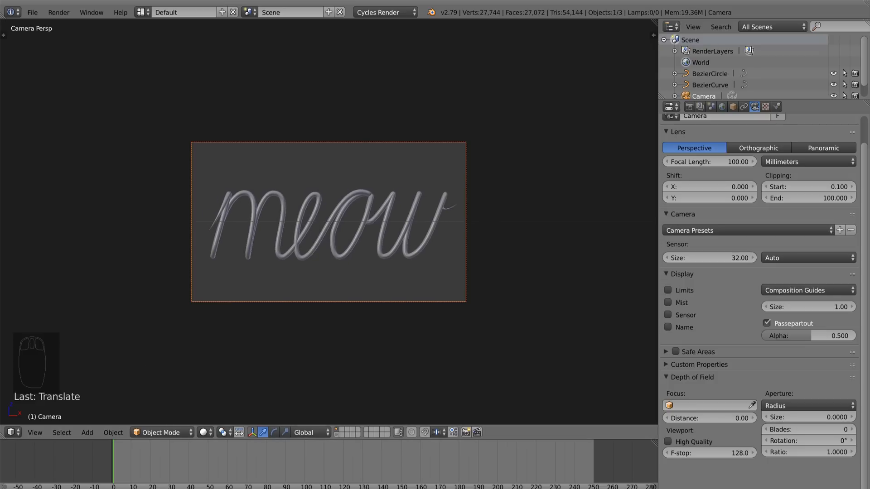
{"action": "mouse_move", "coordinate": [435, 249]}
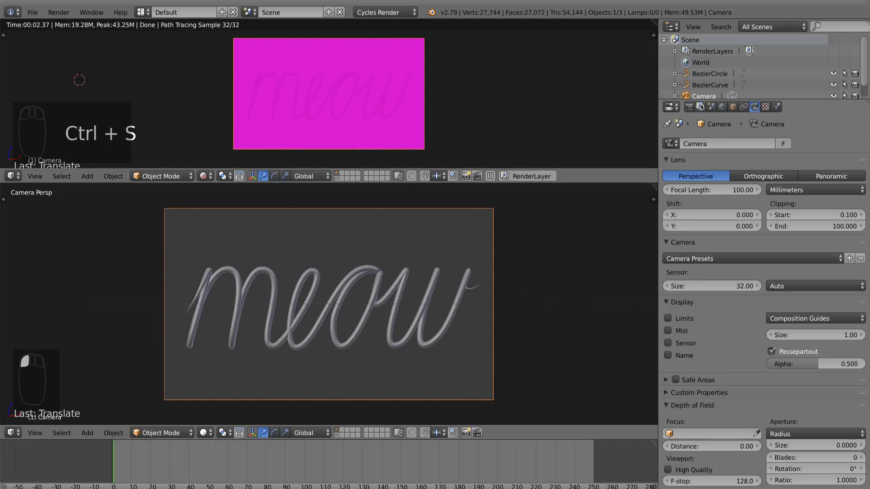
Set the scene's Color Management view transform to Filmic
{"action": "left_click", "coordinate": [711, 107]}
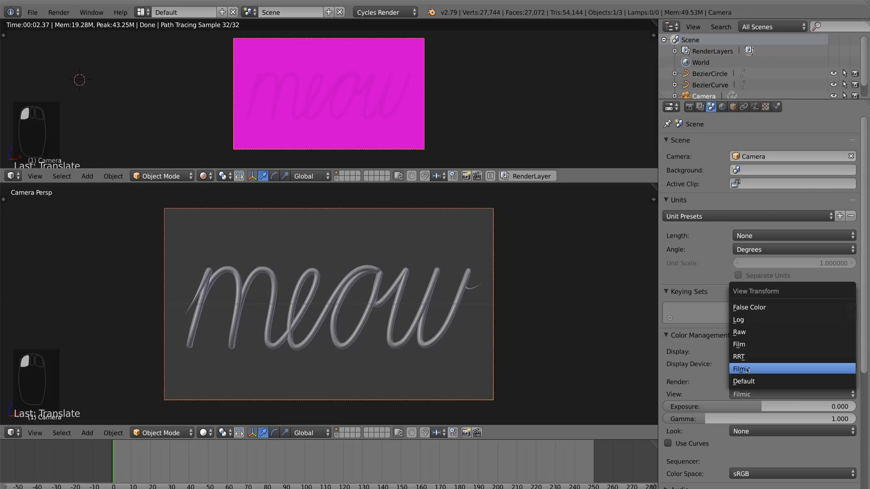
{"action": "left_click", "coordinate": [746, 369]}
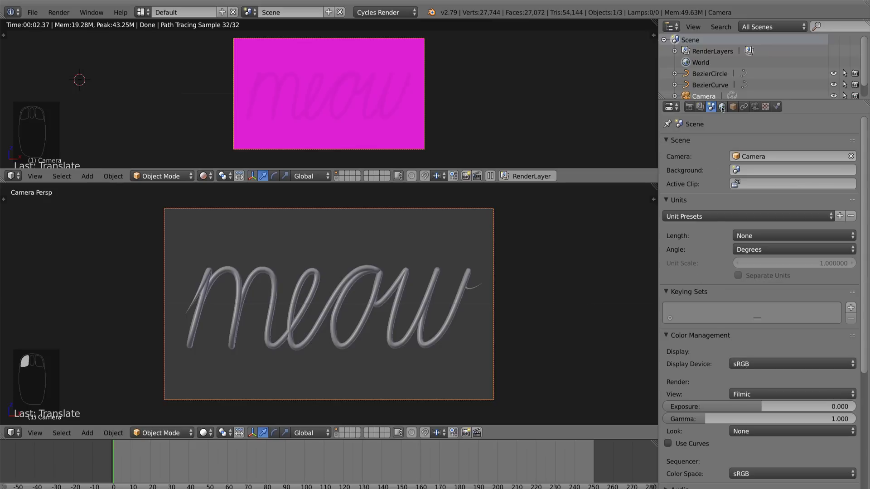
{"action": "left_click", "coordinate": [721, 107]}
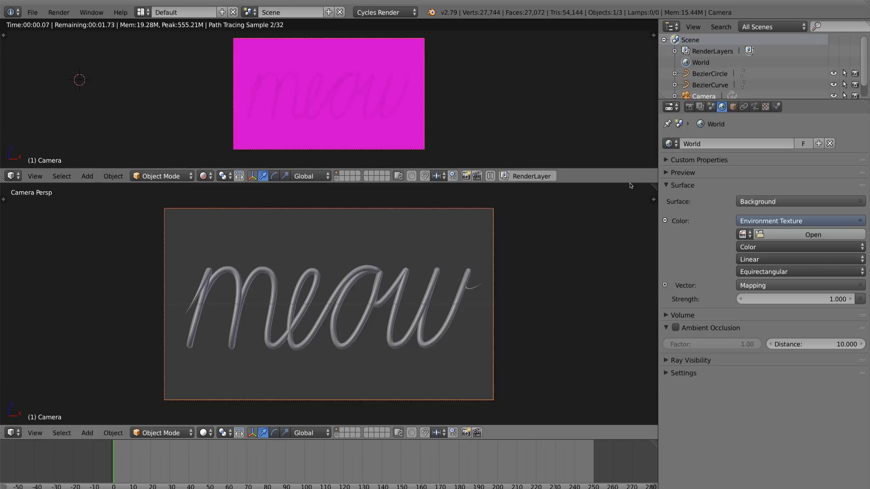
Use teufelsberg_roof_8k.hdr from Downloads as the world environment texture and save over the file
{"action": "left_click", "coordinate": [813, 235]}
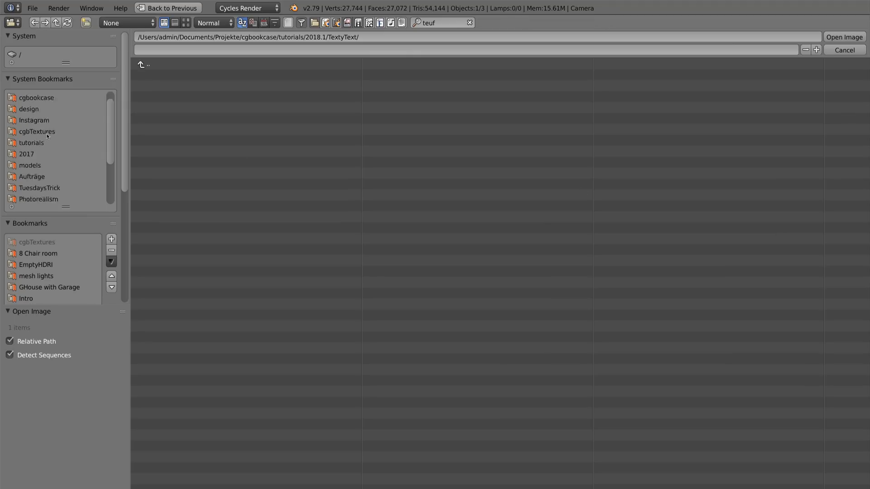
{"action": "left_click", "coordinate": [35, 199]}
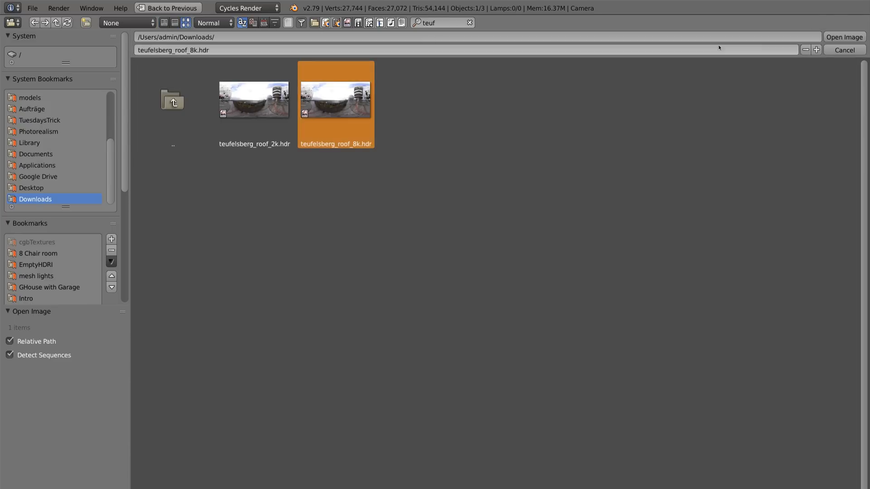
{"action": "left_click", "coordinate": [846, 24]}
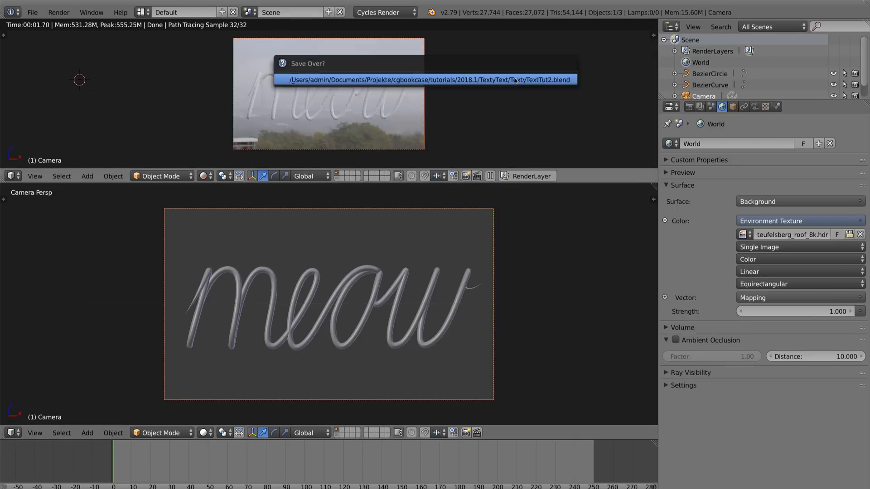
{"action": "left_click", "coordinate": [430, 80]}
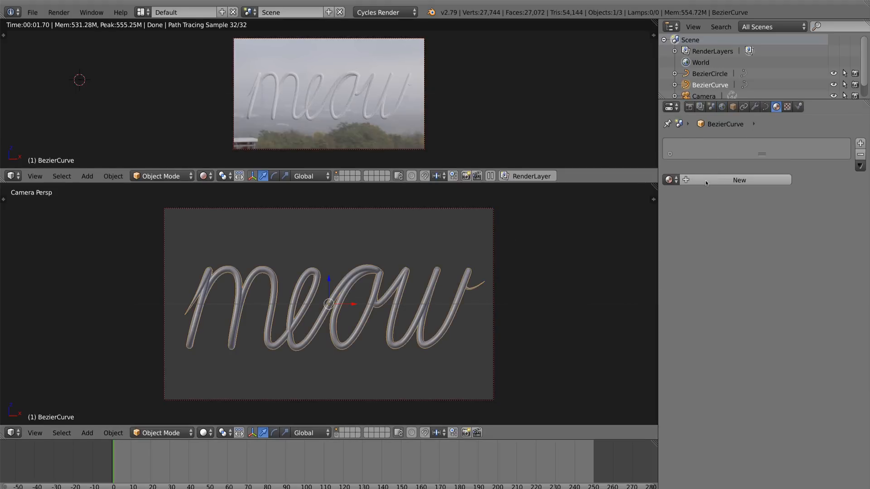
Create a new material with gold base colour, Metallic 1.0 and Roughness 0.3
{"action": "left_click", "coordinate": [739, 180]}
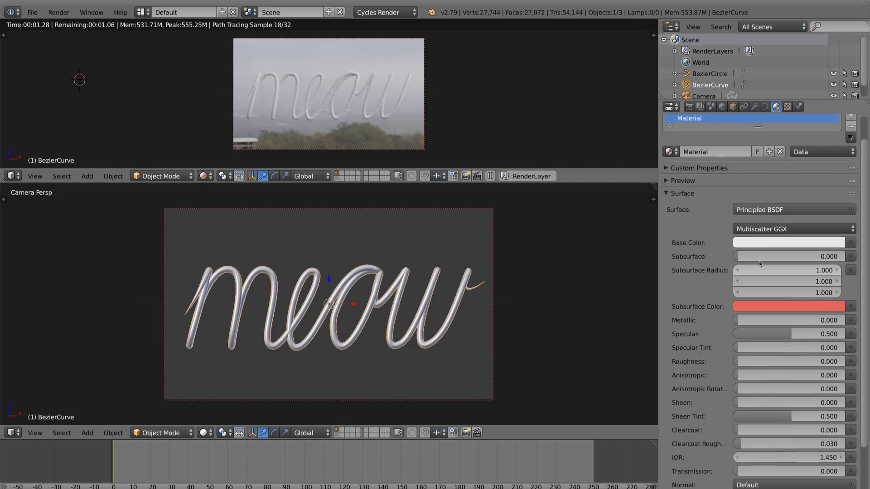
{"action": "left_click", "coordinate": [791, 242]}
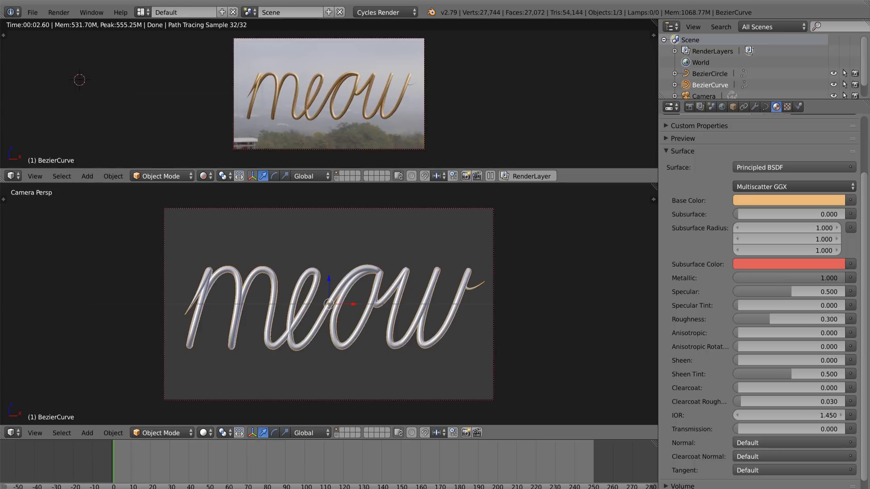
{"action": "mouse_move", "coordinate": [498, 278]}
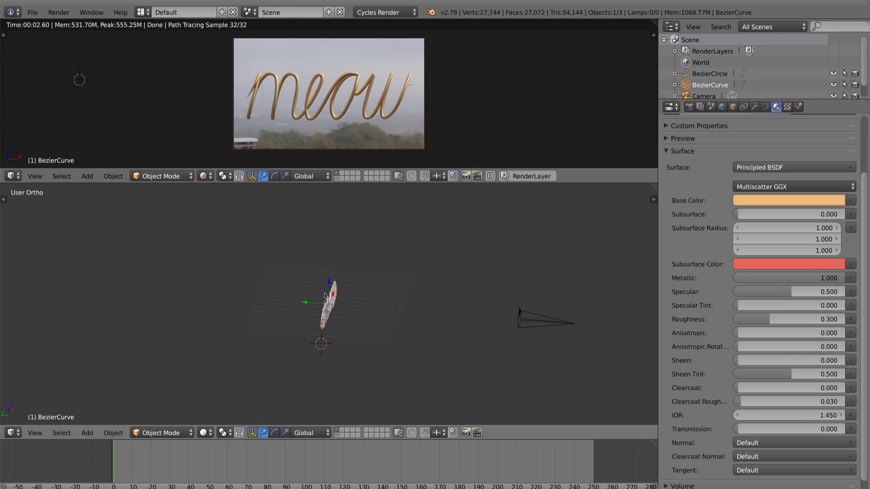
{"action": "left_click", "coordinate": [87, 176]}
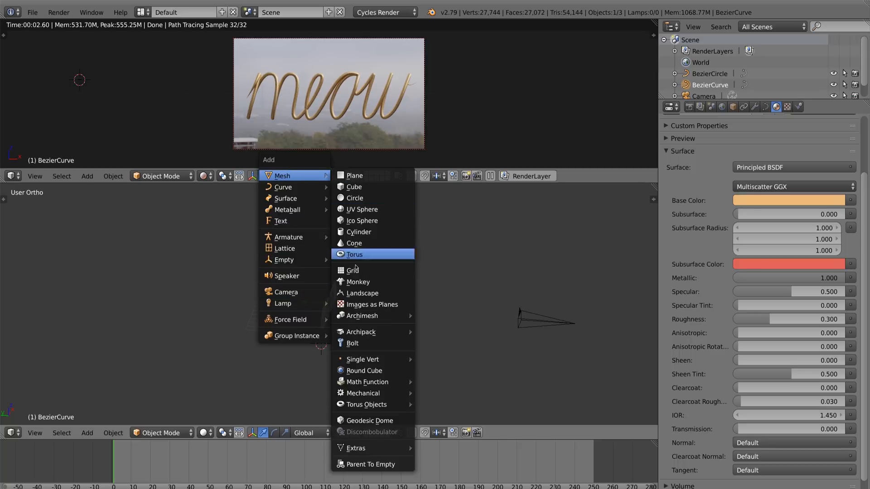
{"action": "mouse_move", "coordinate": [283, 303]}
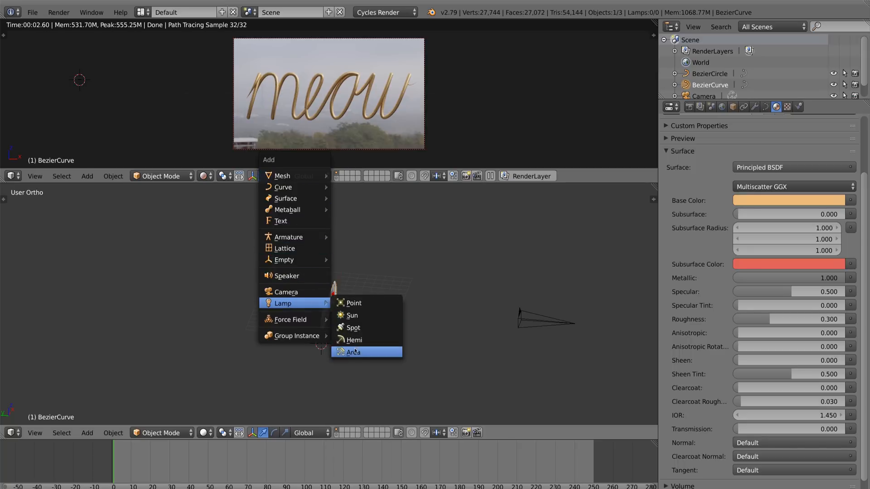
Add an area lamp with strength 100 and scale it away from the lettering
{"action": "left_click", "coordinate": [353, 352]}
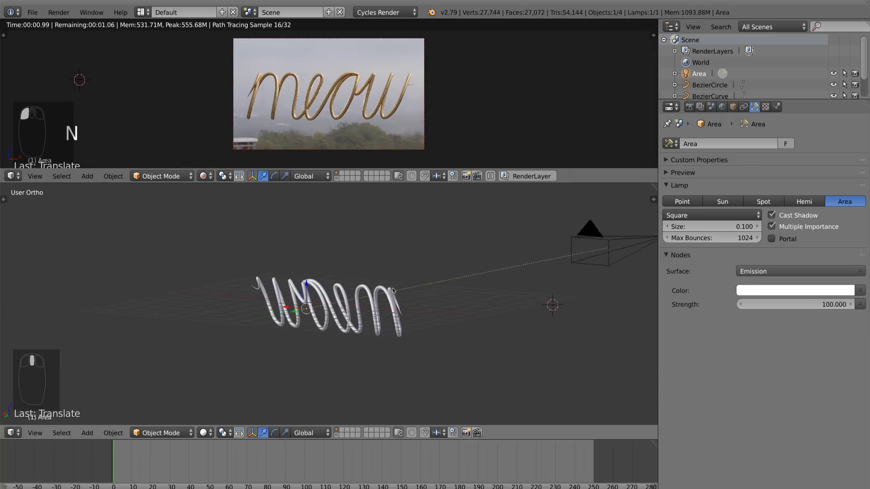
{"action": "key", "text": "s"}
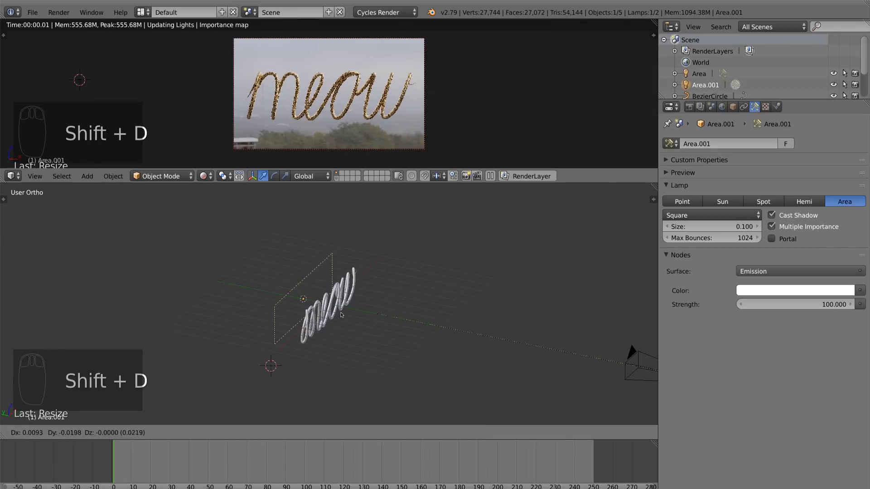
Rotate and scale the duplicated area lamp, raise its strength to 145, and save
{"action": "key", "text": "r"}
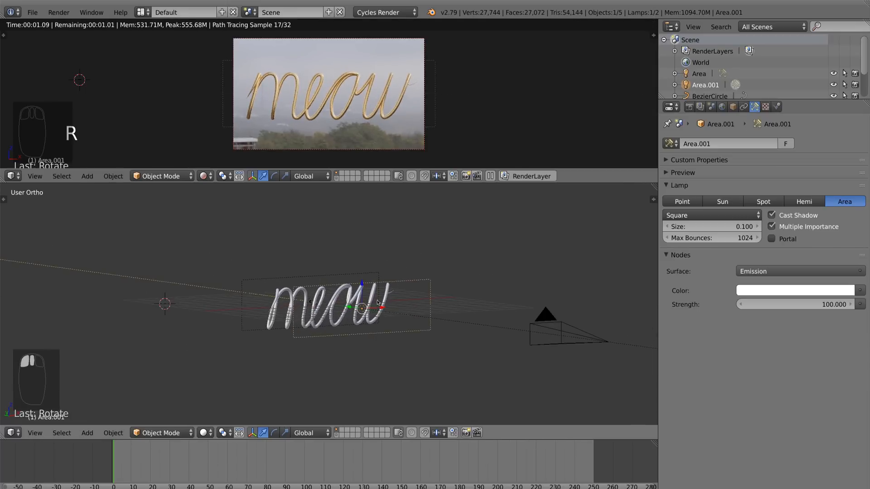
{"action": "key", "text": "s"}
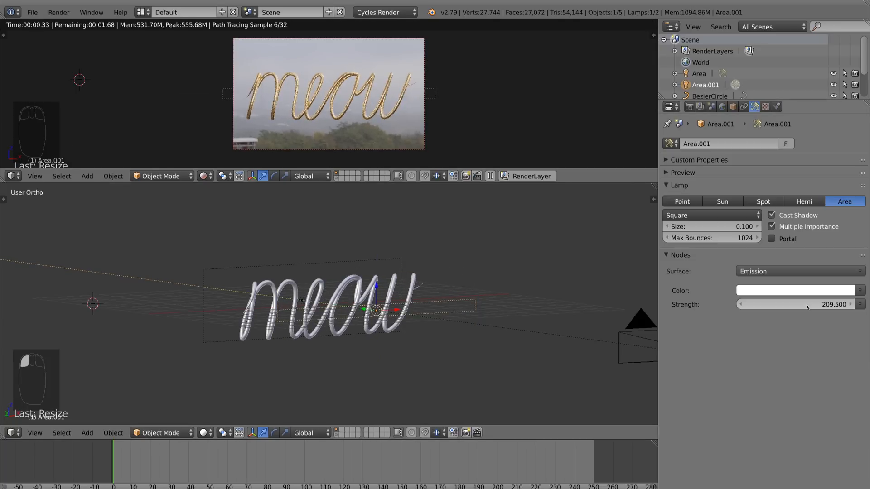
{"action": "left_click_drag", "start_coordinate": [804, 304], "coordinate": [776, 304]}
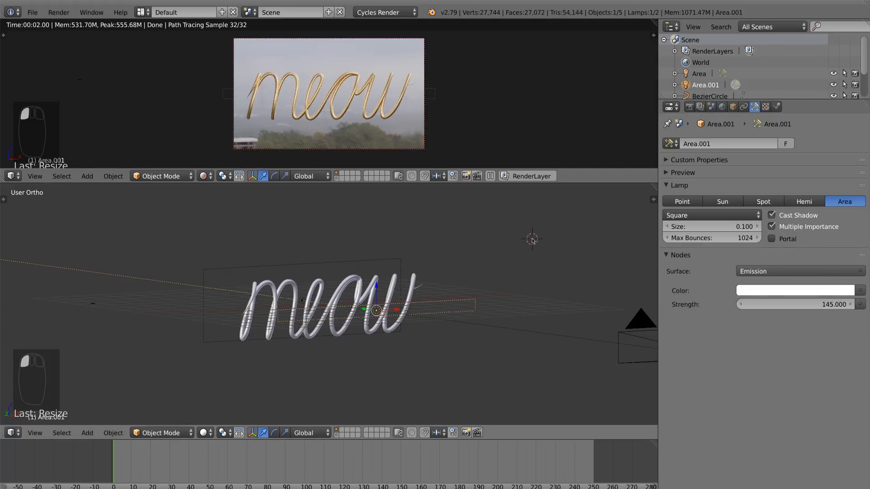
{"action": "key", "text": "Ctrl+S"}
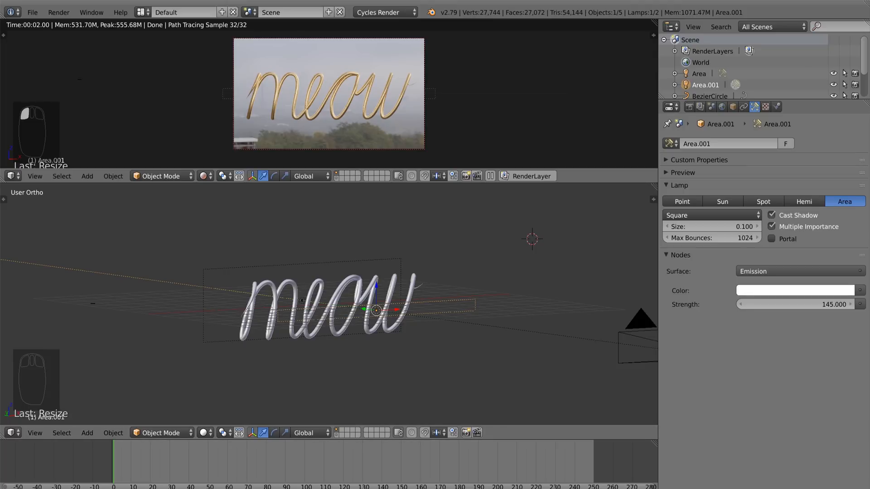
Enable Film > Transparent for the render background in Render properties
{"action": "left_click", "coordinate": [678, 107]}
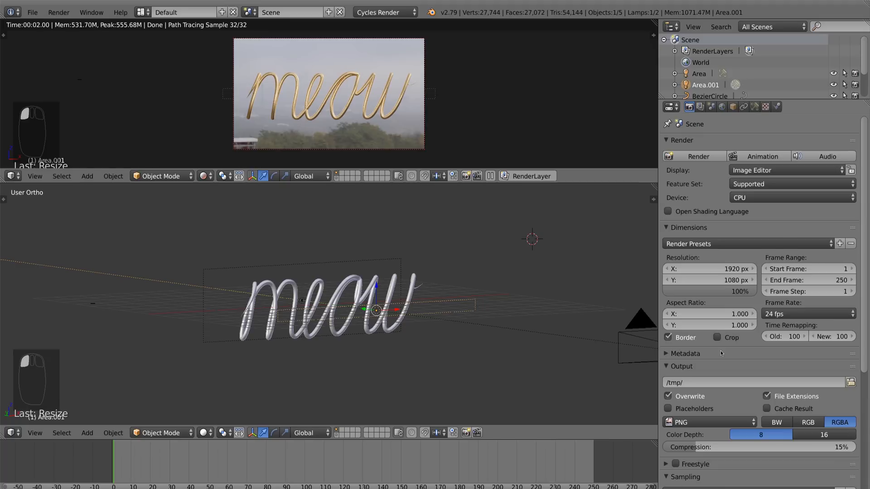
{"action": "scroll", "scroll_direction": "down", "scroll_amount": 3}
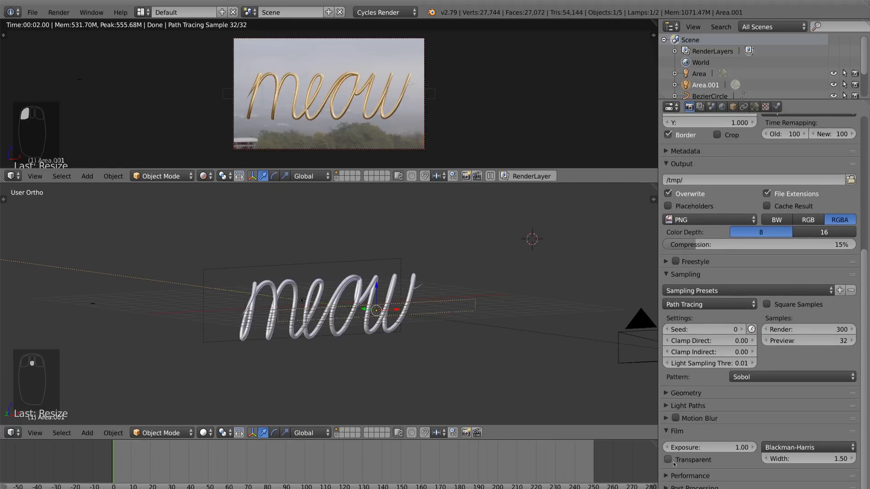
{"action": "left_click", "coordinate": [666, 460]}
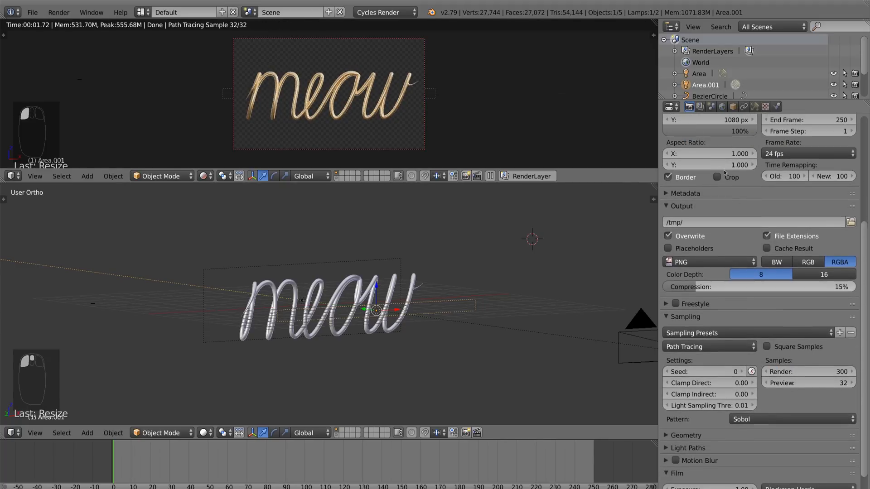
Check Filmic colour management and save the render as render.png in TextyText
{"action": "left_click", "coordinate": [701, 107]}
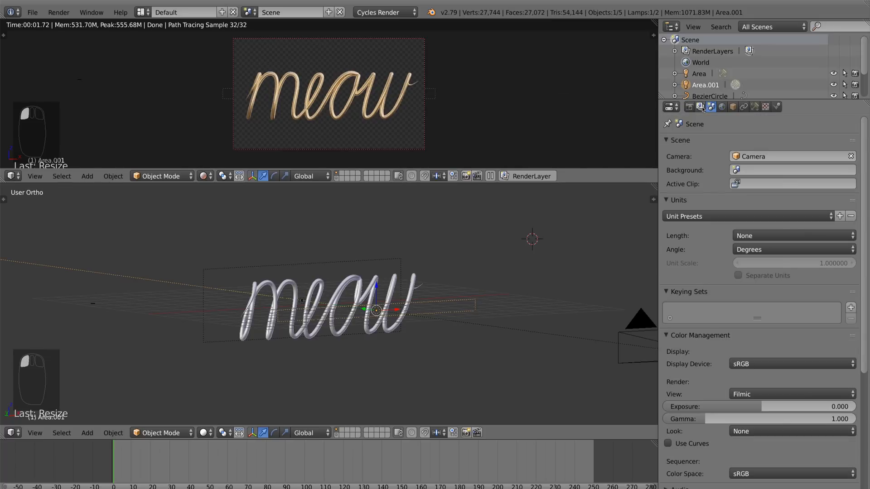
{"action": "left_click", "coordinate": [700, 107]}
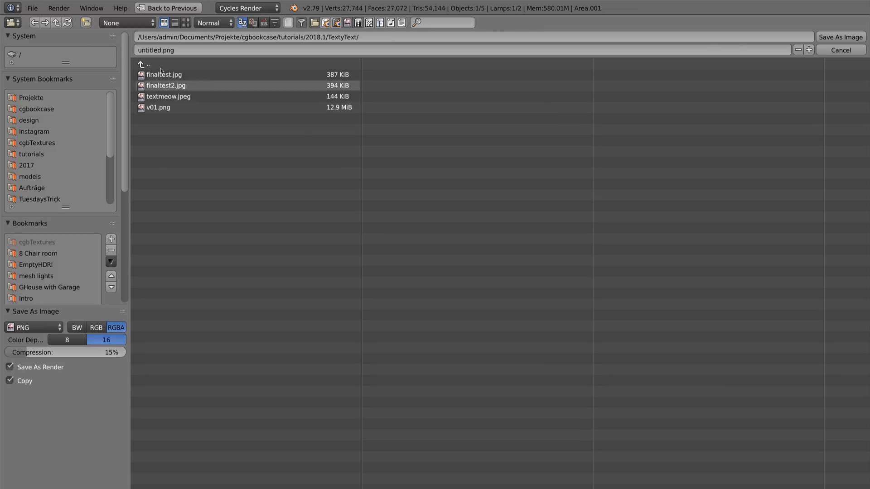
{"action": "left_click", "coordinate": [159, 50]}
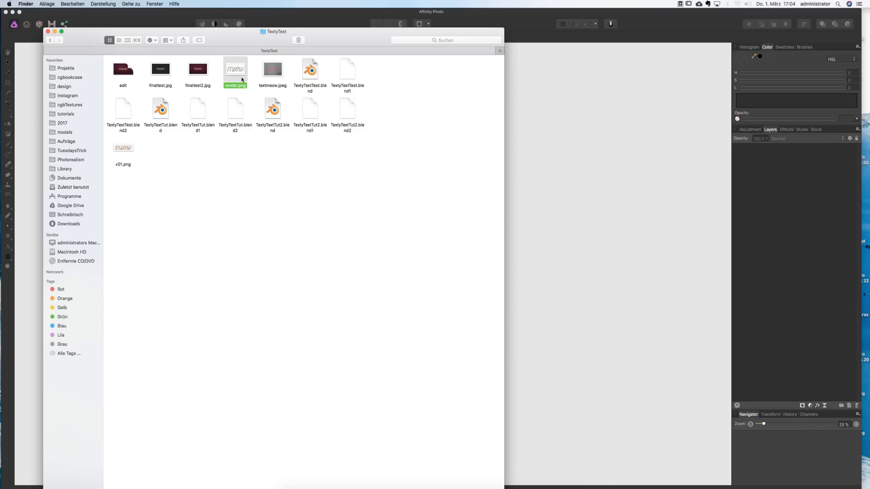
Open render.png in Affinity Photo and place a purple fill layer beneath the gold meow
{"action": "double_click", "coordinate": [235, 69]}
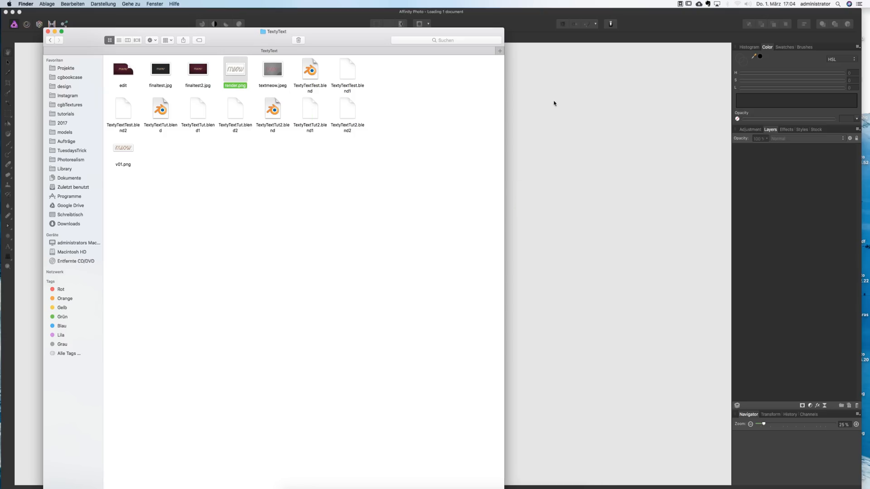
{"action": "double_click", "coordinate": [236, 69]}
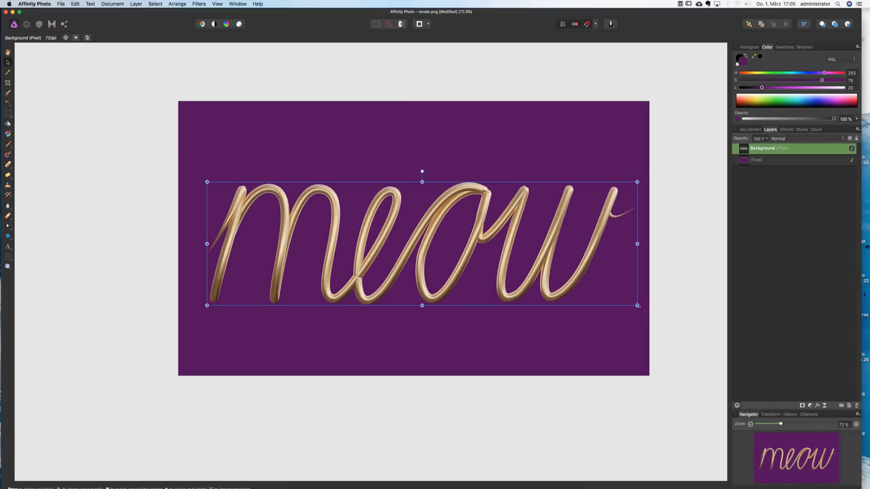
{"action": "left_click_drag", "start_coordinate": [636, 306], "coordinate": [539, 272]}
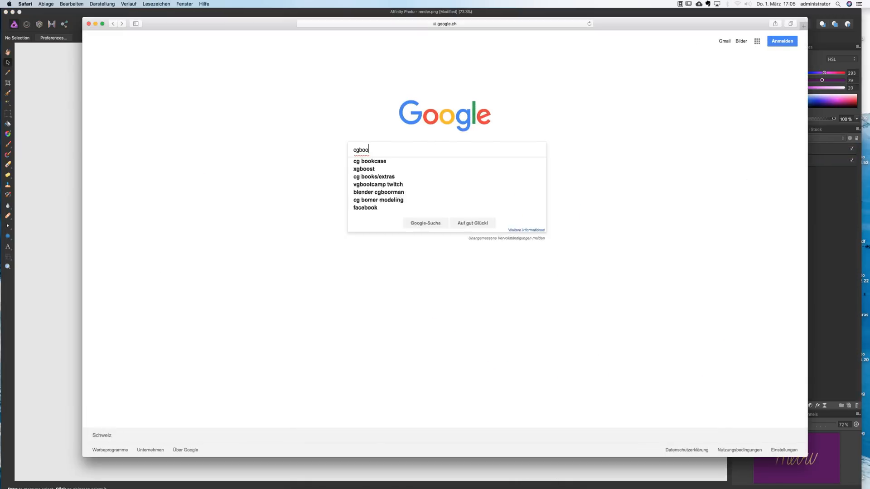
Go to cgbookcase.com's Textures page and download Grunge Wall 01
{"action": "left_click", "coordinate": [369, 161]}
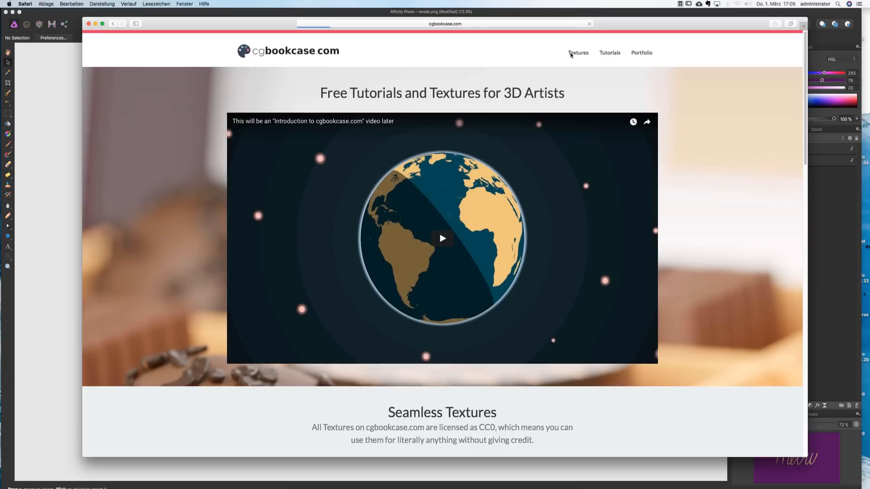
{"action": "left_click", "coordinate": [578, 52]}
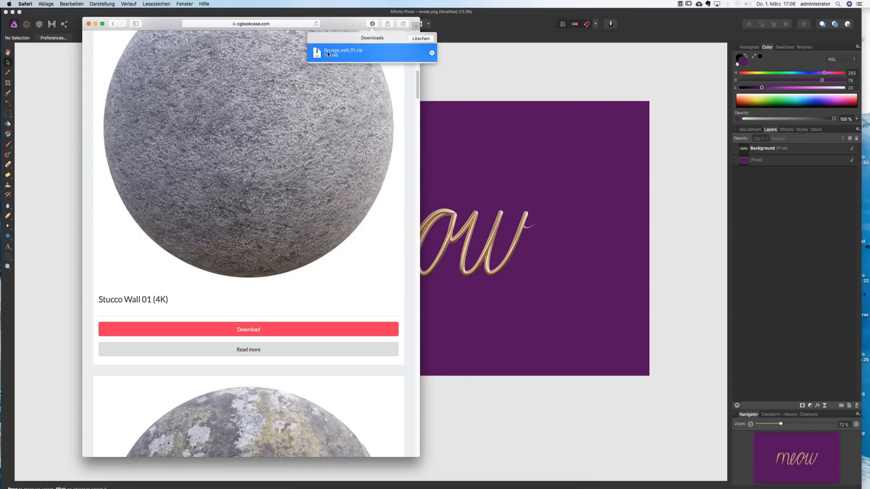
Place the Grunge_wall_01_Color texture in Overlay mode, scaled to cover the canvas
{"action": "double_click", "coordinate": [343, 52]}
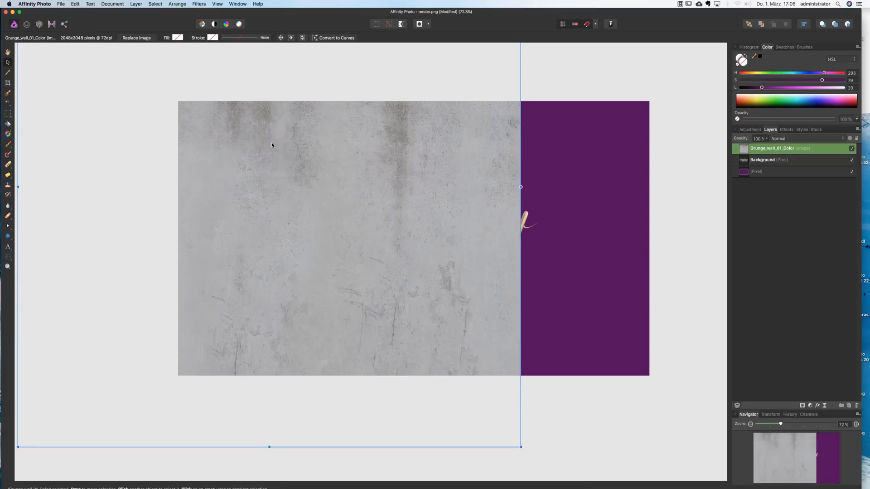
{"action": "scroll", "scroll_direction": "down", "scroll_amount": 3}
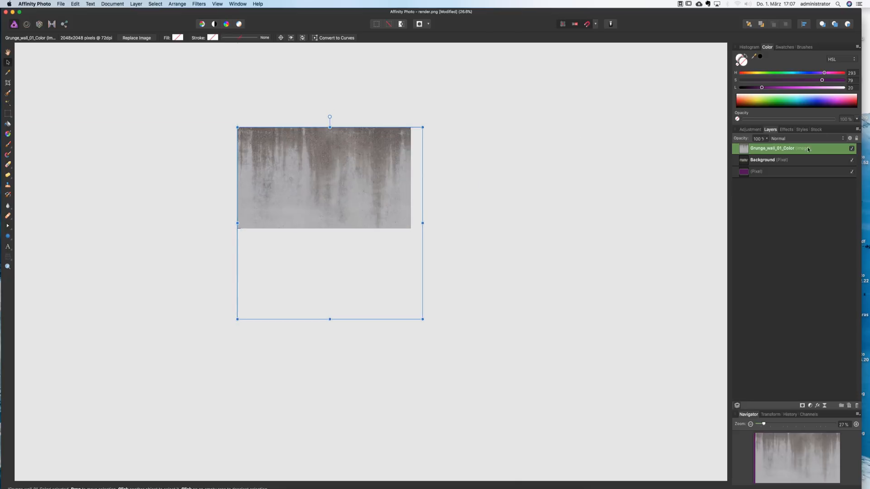
{"action": "left_click", "coordinate": [777, 138]}
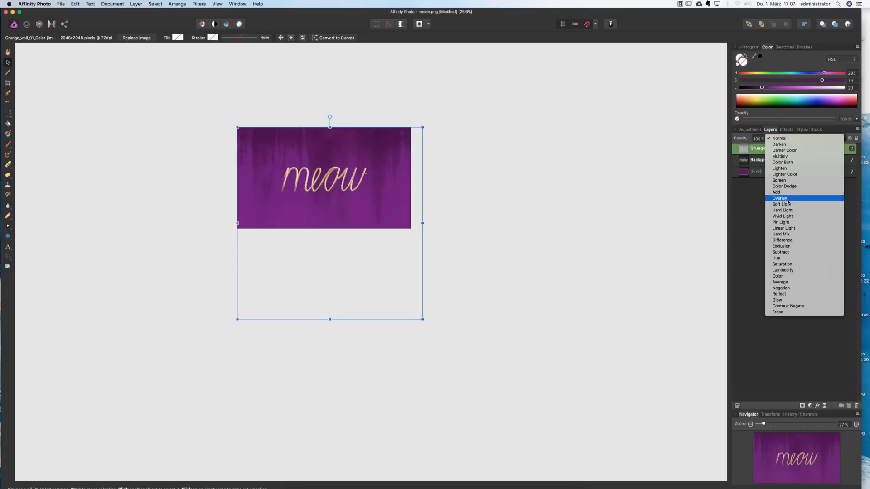
{"action": "left_click", "coordinate": [778, 198]}
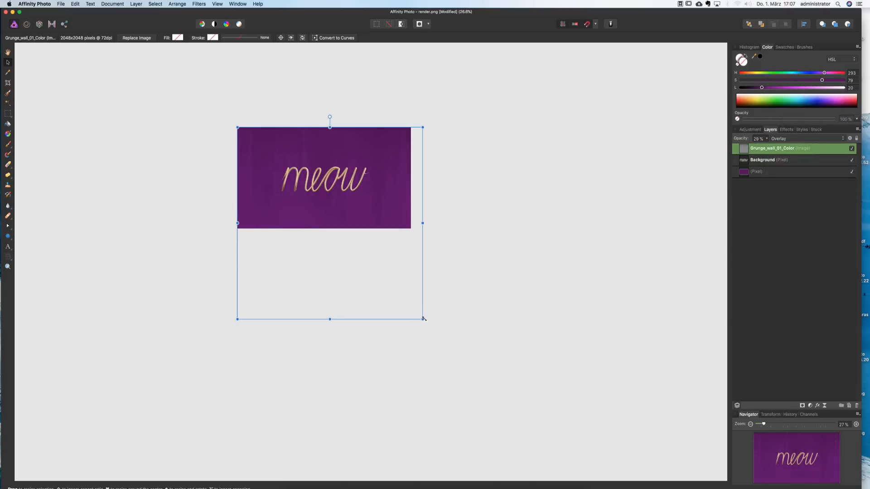
{"action": "left_click_drag", "start_coordinate": [423, 318], "coordinate": [330, 223]}
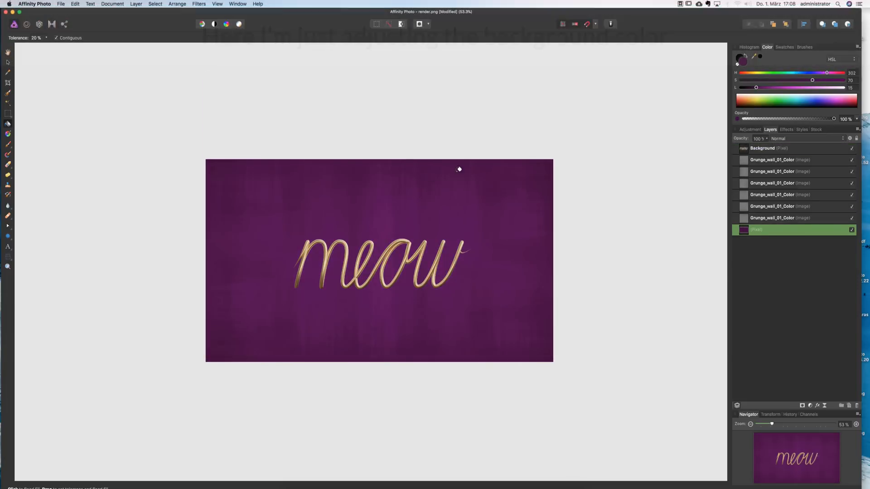
Give the meow a nested Levels adjustment at 90% white and an outer shadow, then export as JPEG
{"action": "left_click", "coordinate": [762, 148]}
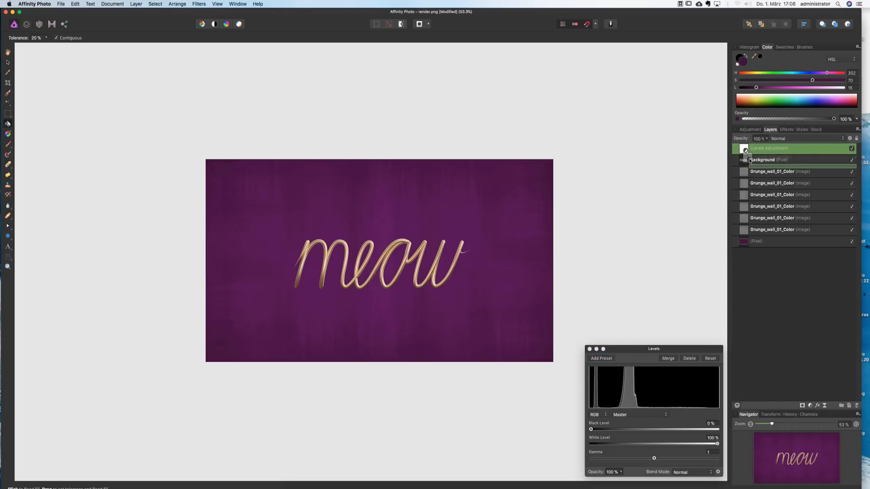
{"action": "left_click_drag", "start_coordinate": [716, 443], "coordinate": [705, 444]}
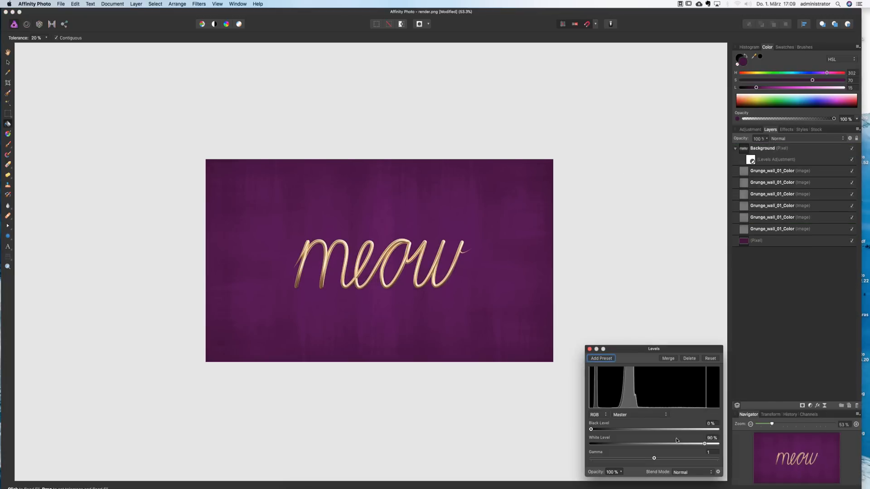
{"action": "left_click_drag", "start_coordinate": [705, 444], "coordinate": [700, 444]}
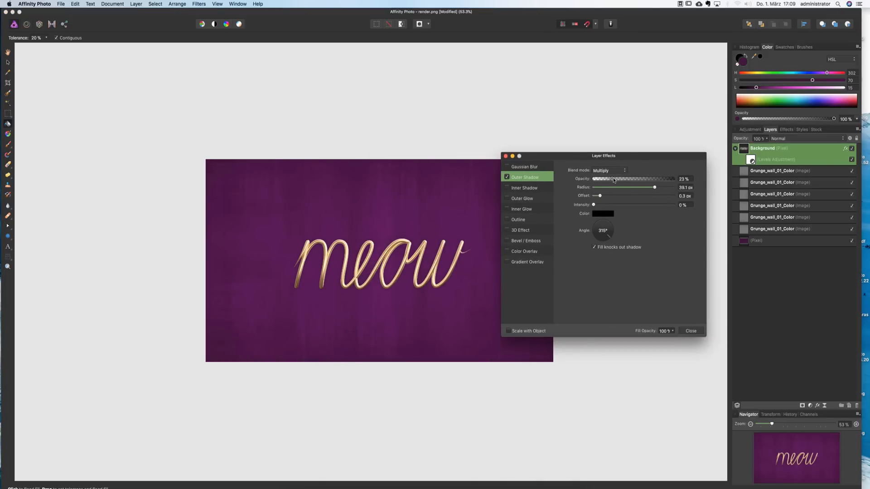
{"action": "left_click", "coordinate": [690, 331]}
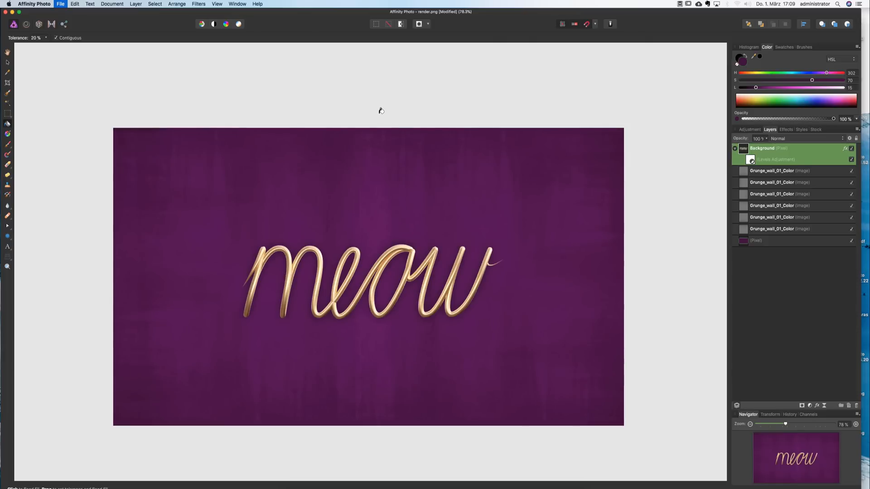
{"action": "left_click", "coordinate": [61, 4]}
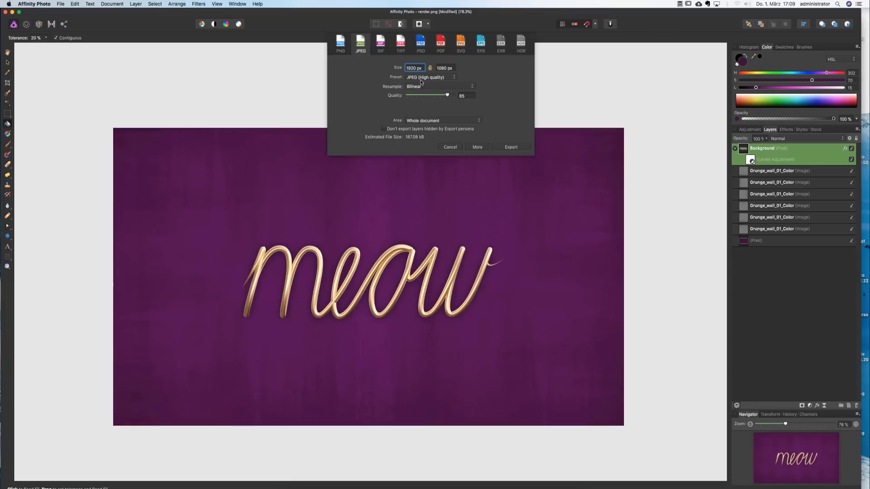